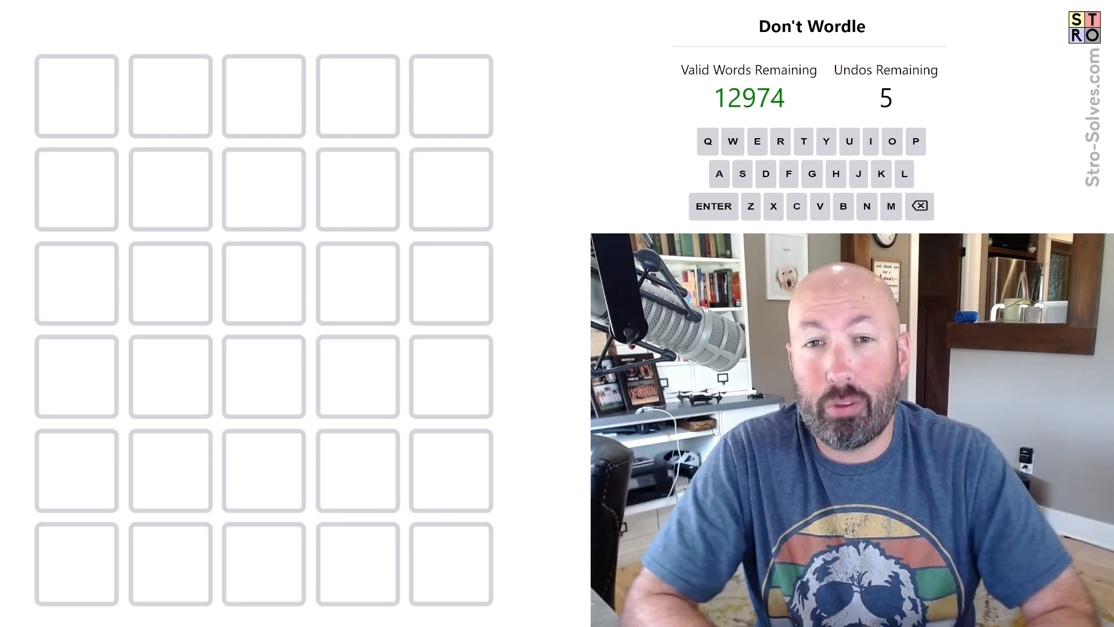
mouse_move(120, 131)
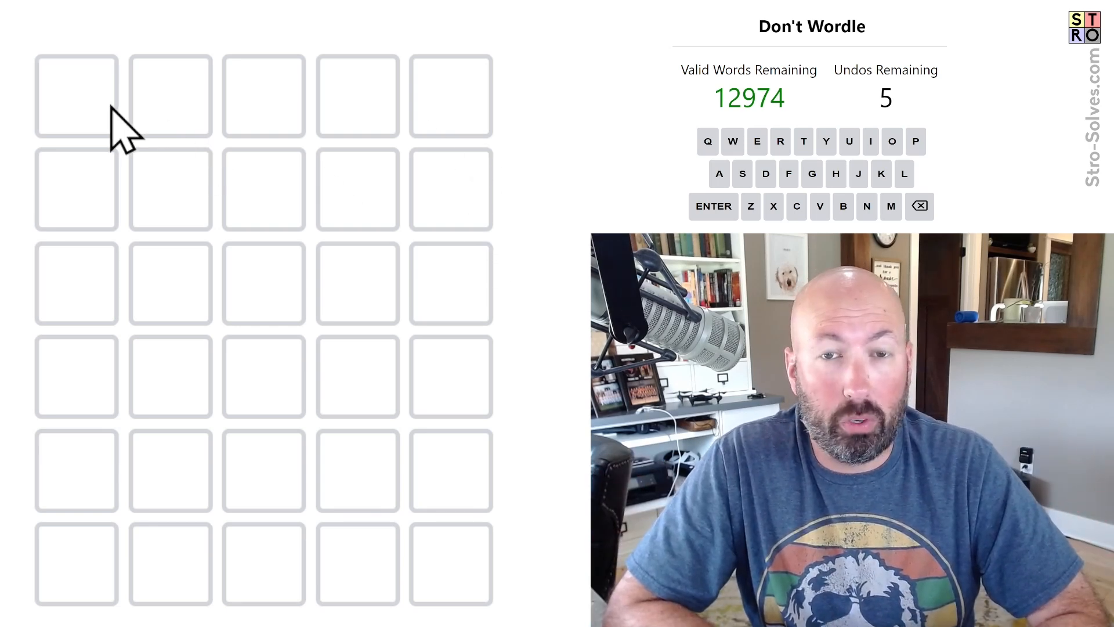
mouse_move(24, 490)
type("REARM")
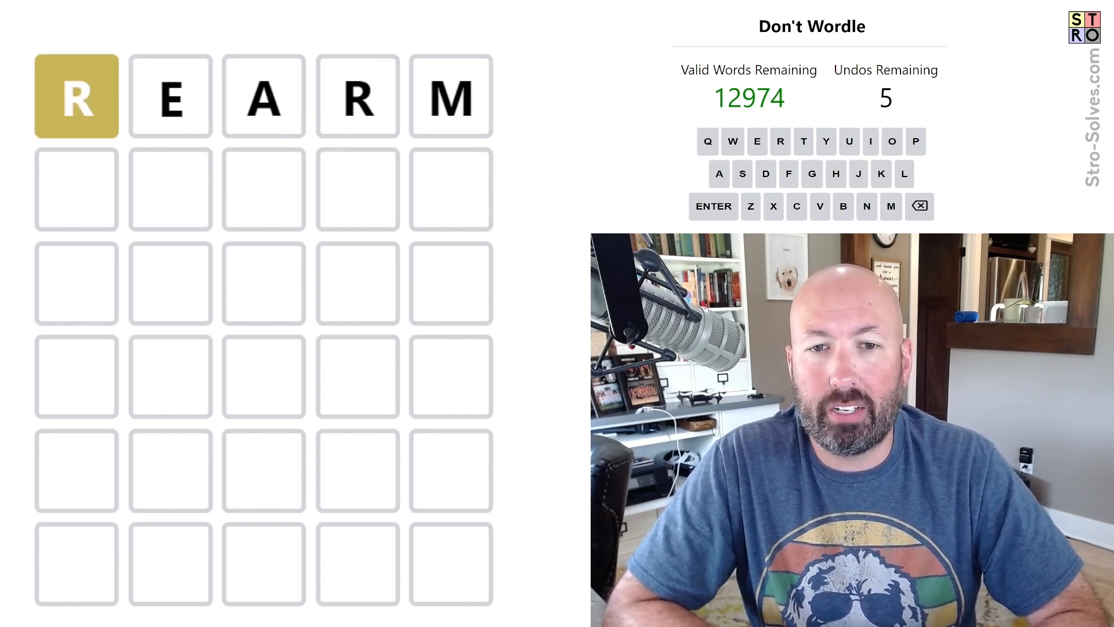
Let the REARM guess finish scoring, leaving 10 valid words remaining
left_click(714, 206)
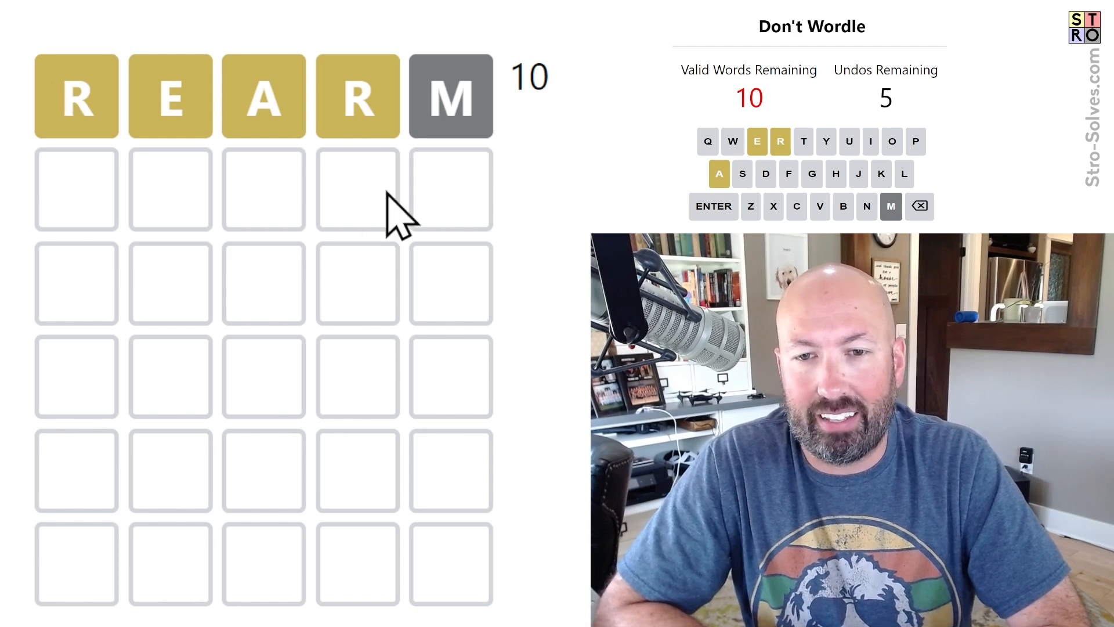
mouse_move(558, 217)
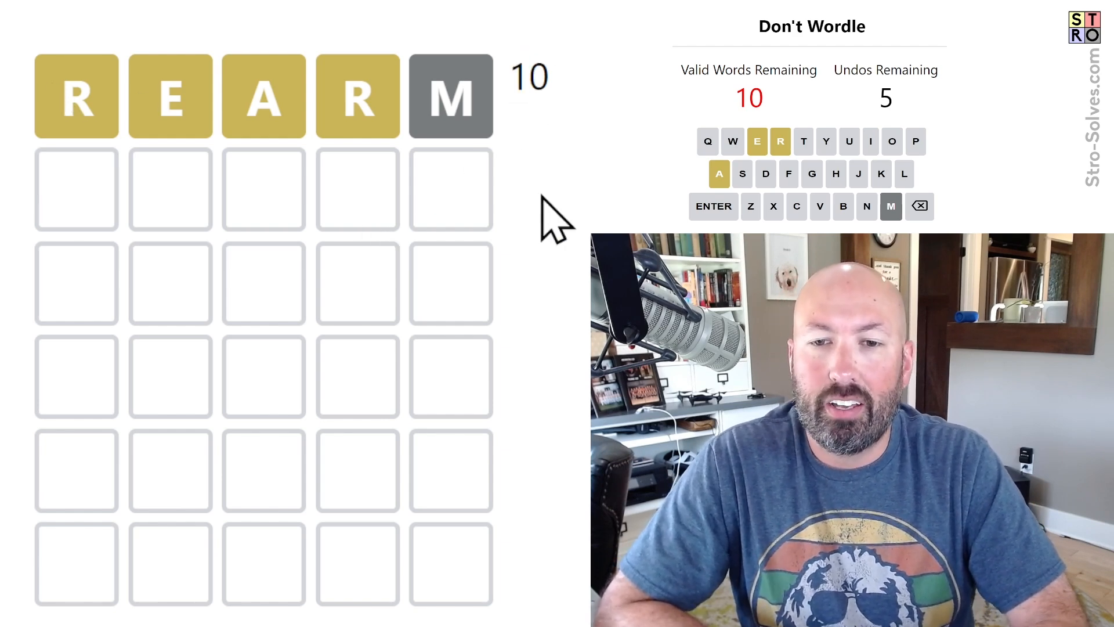
mouse_move(231, 251)
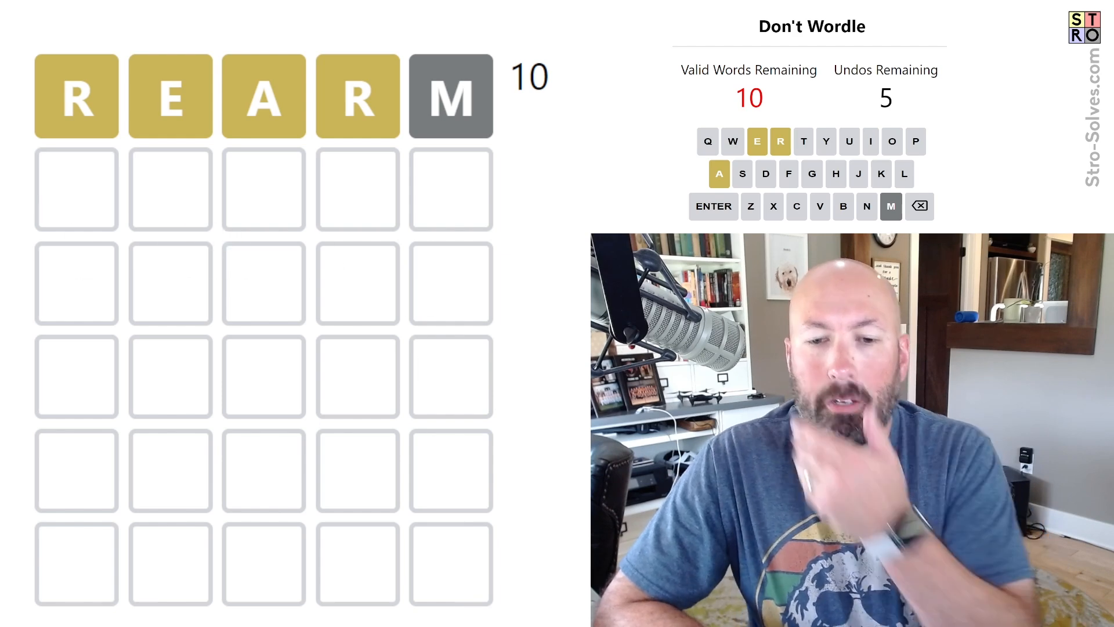
mouse_move(178, 248)
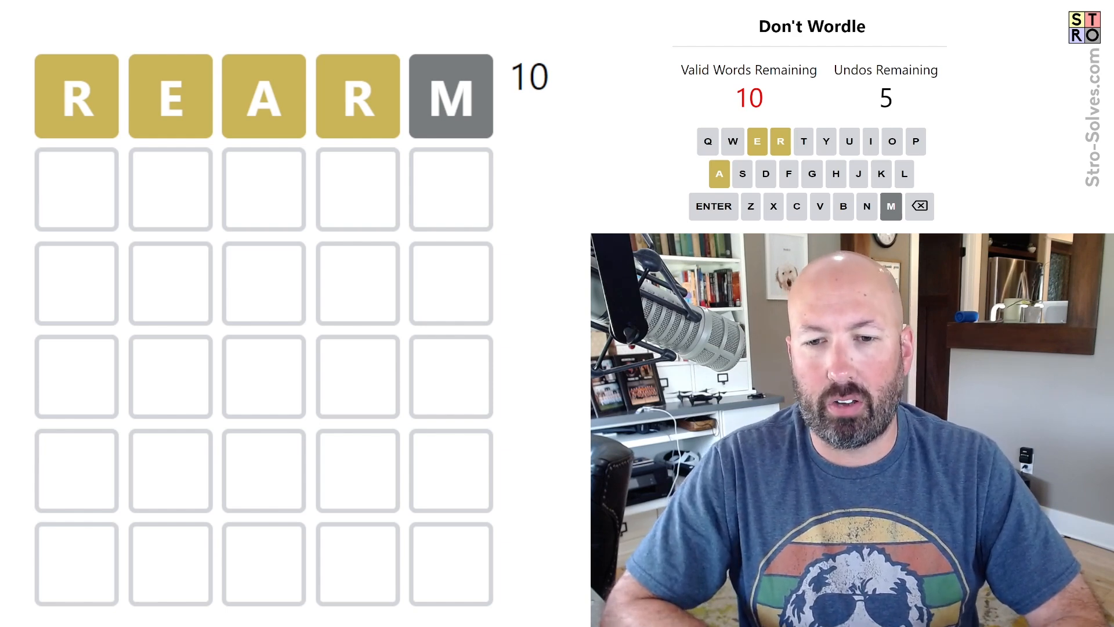
Undo the REARM guess and start entering the replacement guess FLUFF
left_click(919, 207)
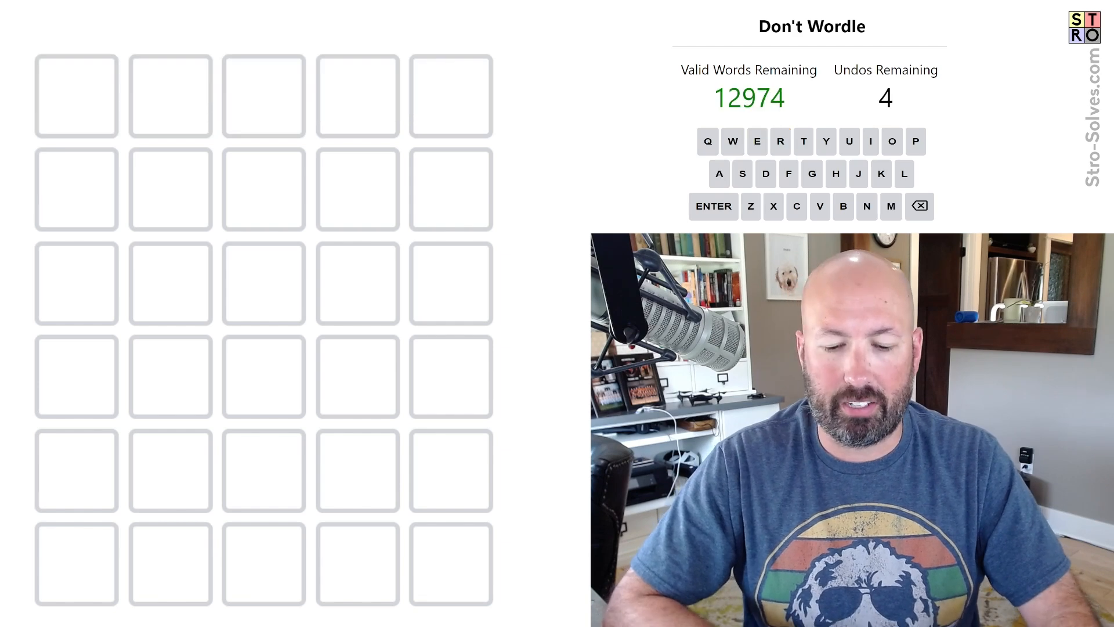
key("l")
type("ROB")
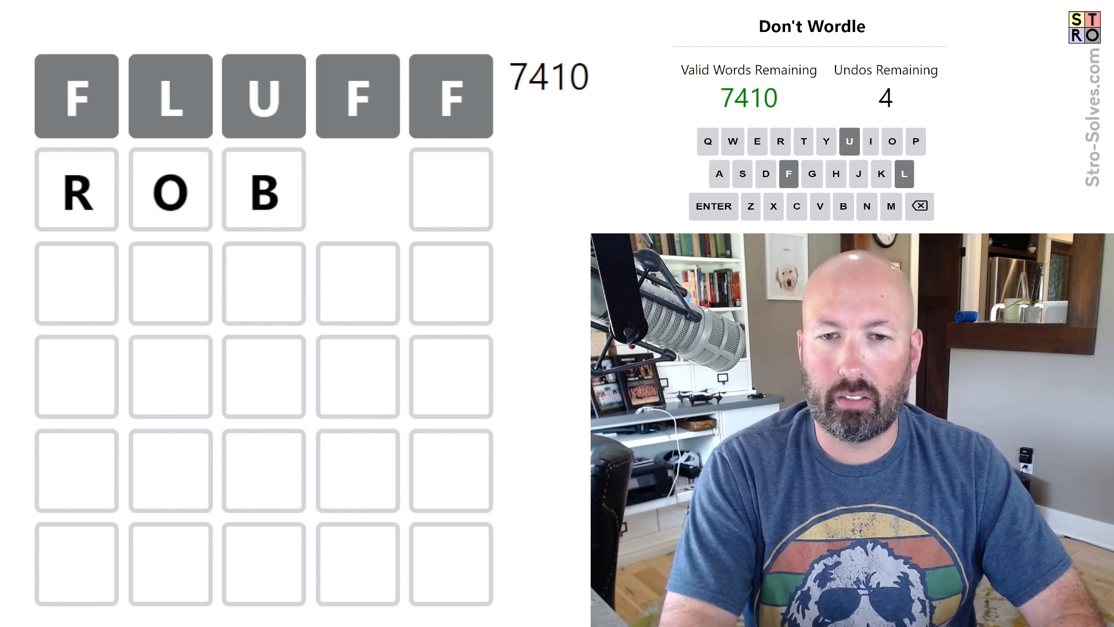
Enter the letters OT toward the TOOTH guess after VIVID
type("OTH")
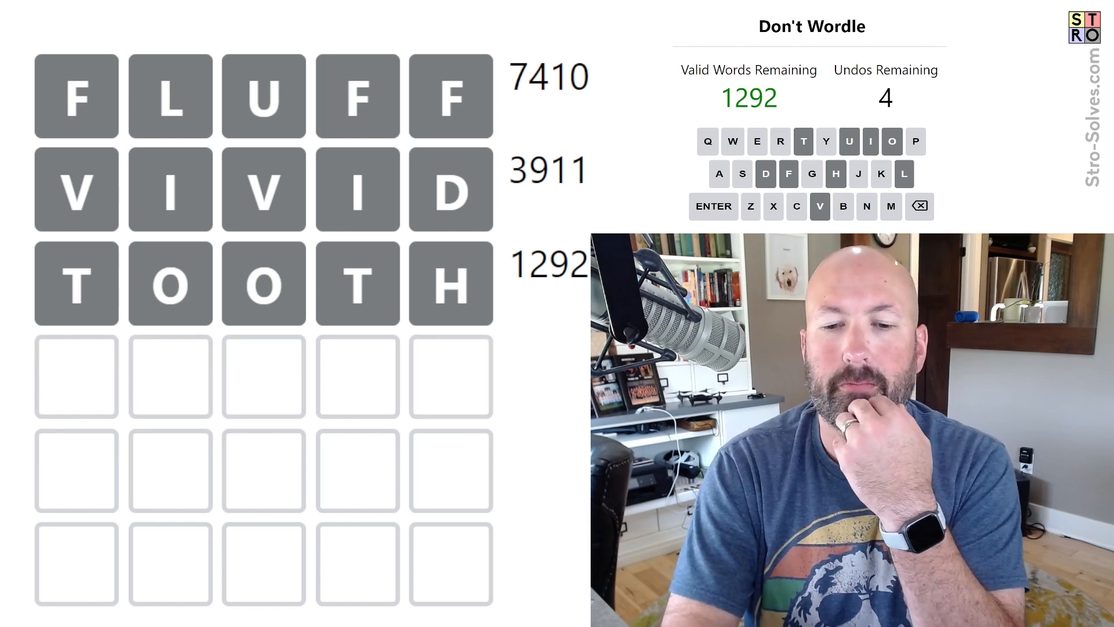
type("PS")
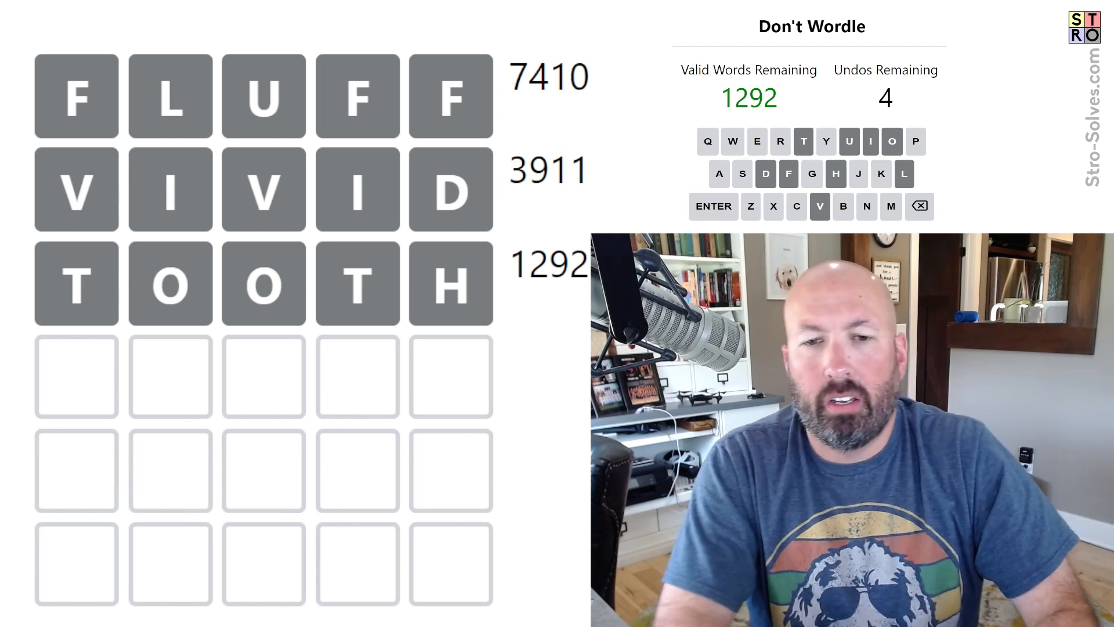
Guess PEPPY leaving 25 words, then correct the fifth row from PACER to PAGER
type("SNACK")
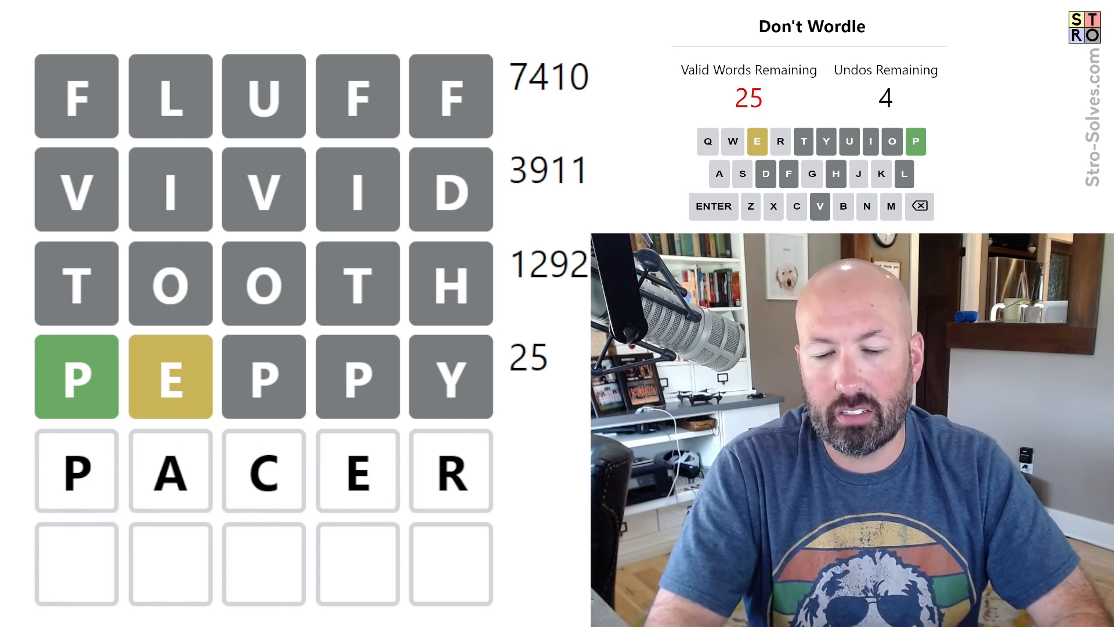
key("backspace")
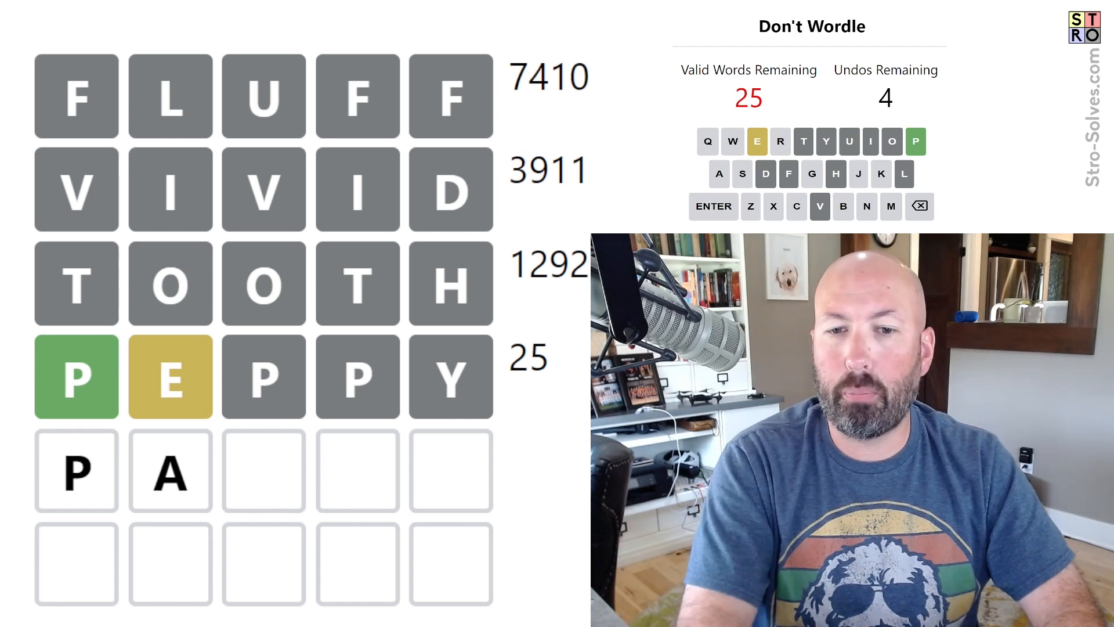
type("GER")
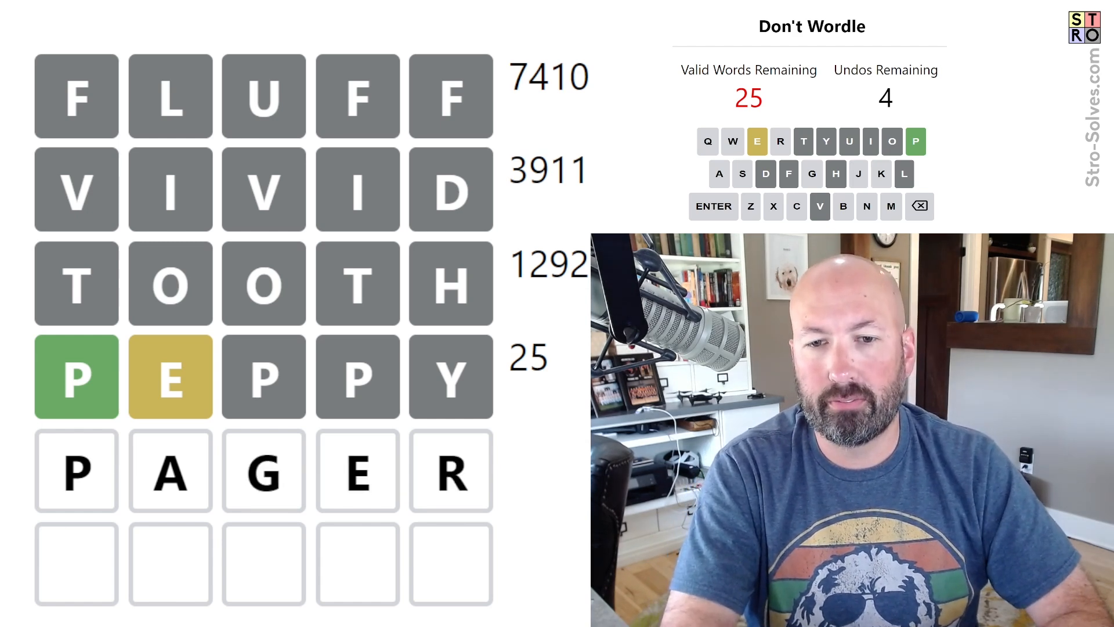